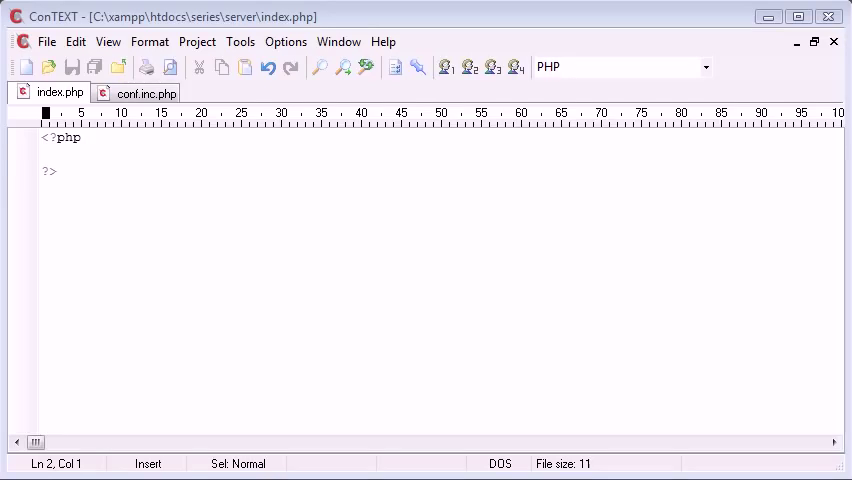
# Switch to conf.inc.php, which holds only empty PHP opening and closing tags.
pyautogui.click(145, 92)
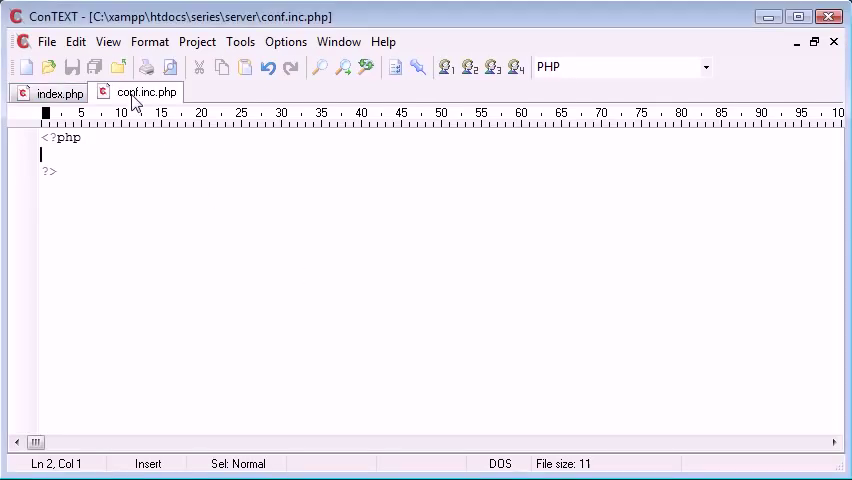
pyautogui.moveTo(120, 125)
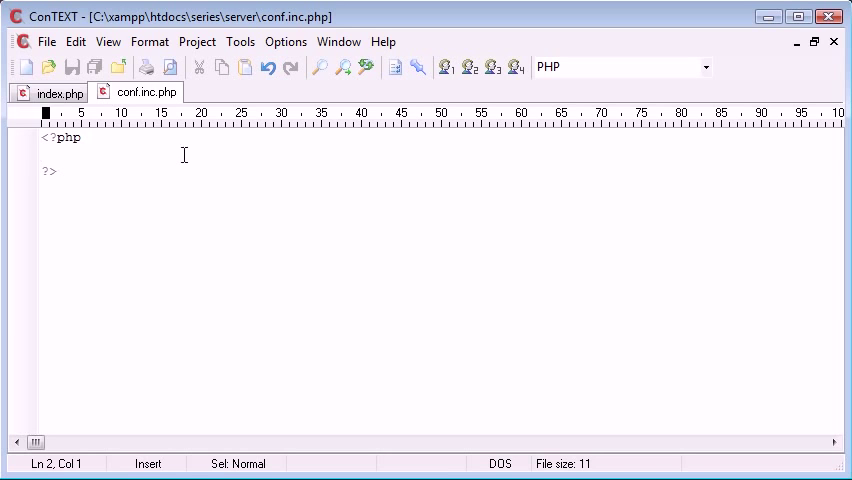
# In conf.inc.php, assign $_SERVER['REMOTE_ADDR'] to $ip_address and save the file.
pyautogui.write('$')
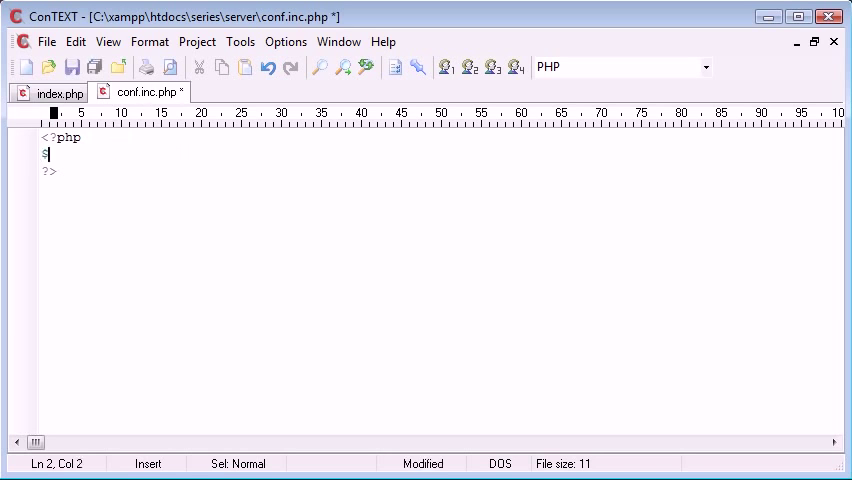
pyautogui.write('ip_address =')
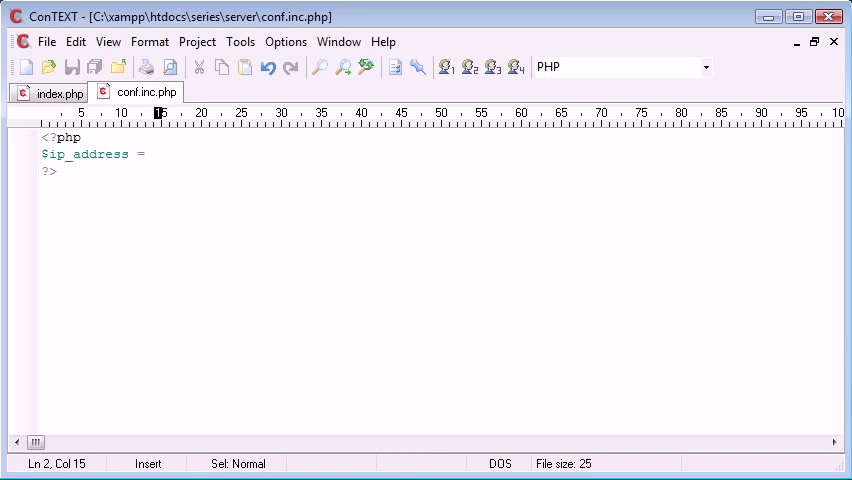
pyautogui.write("$_SERVER[''];")
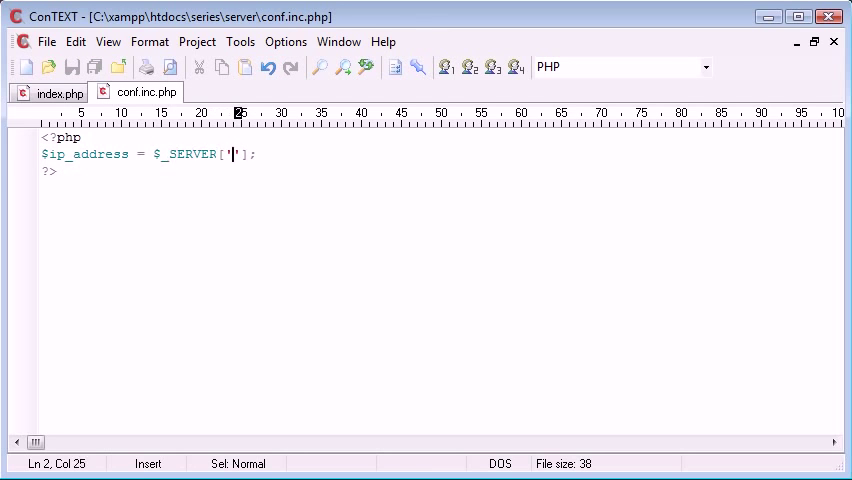
pyautogui.write('REMOTE')
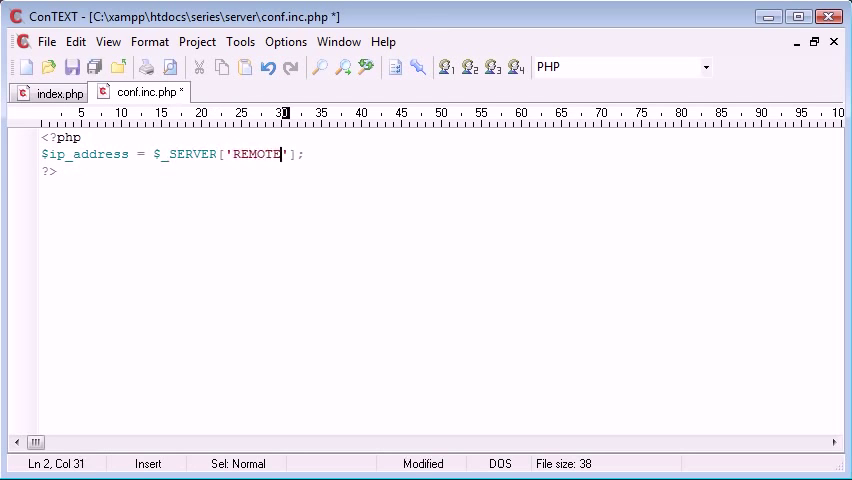
pyautogui.write('_ADDRESS')
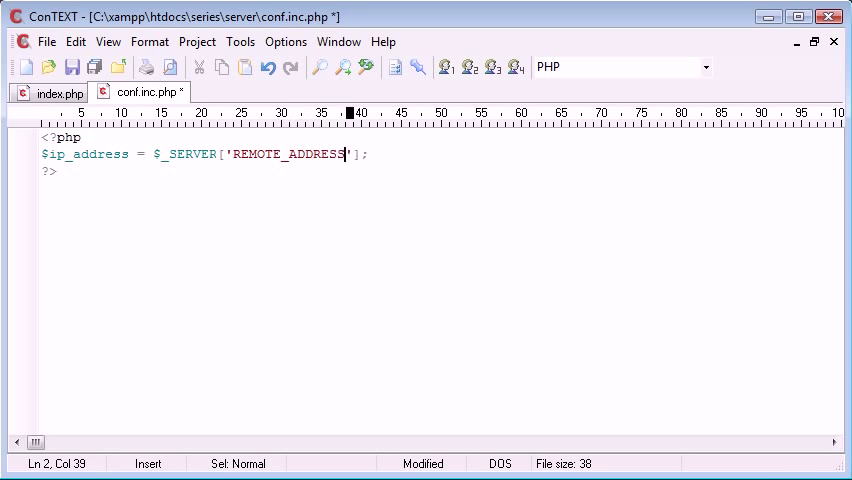
pyautogui.press('BackSpace')
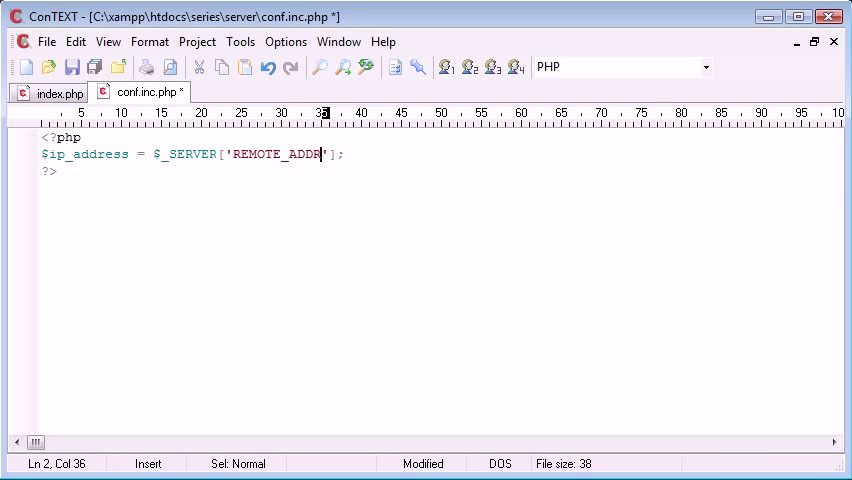
pyautogui.press('BackSpace')
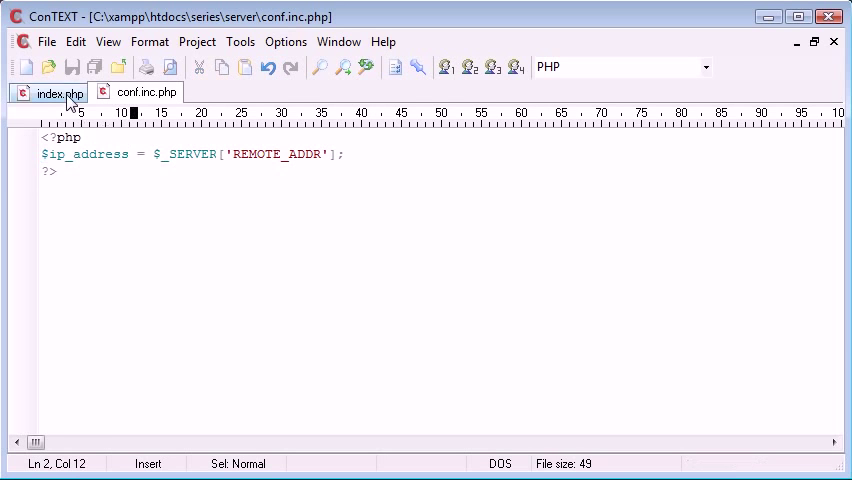
# In index.php, add require 'conf.inc.php'; and echo $ip_address;, then save.
pyautogui.click(58, 92)
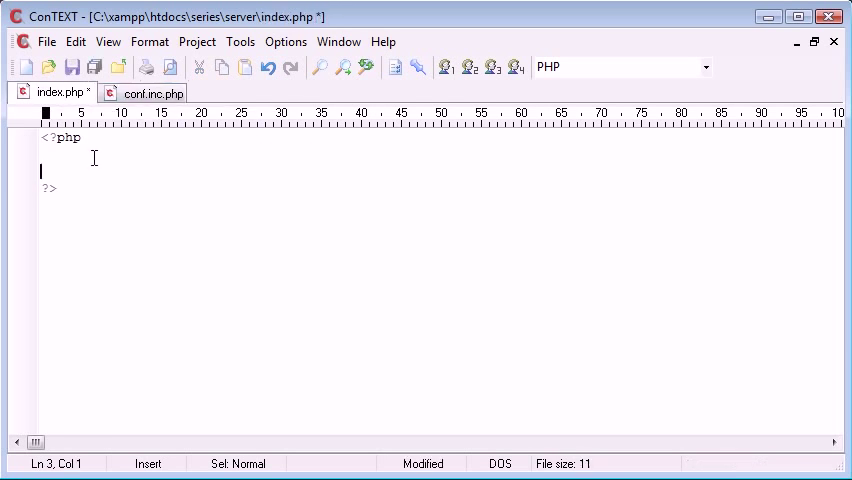
pyautogui.write('REQUIRE')
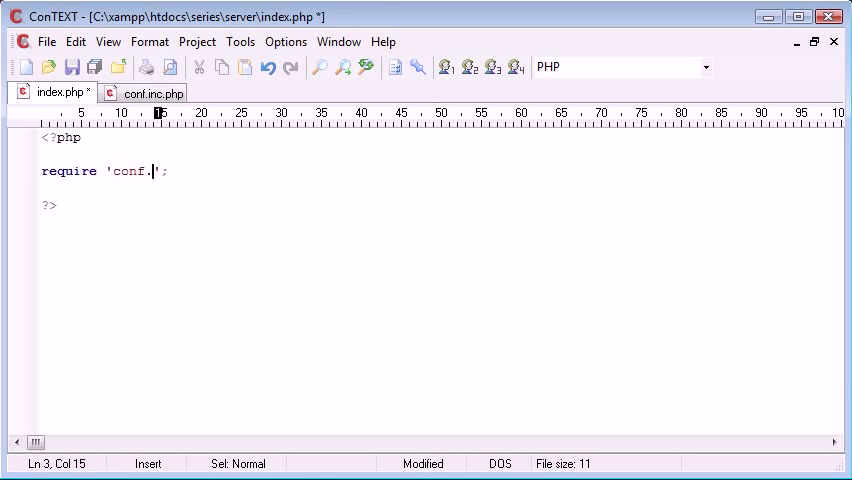
pyautogui.write('inc.php')
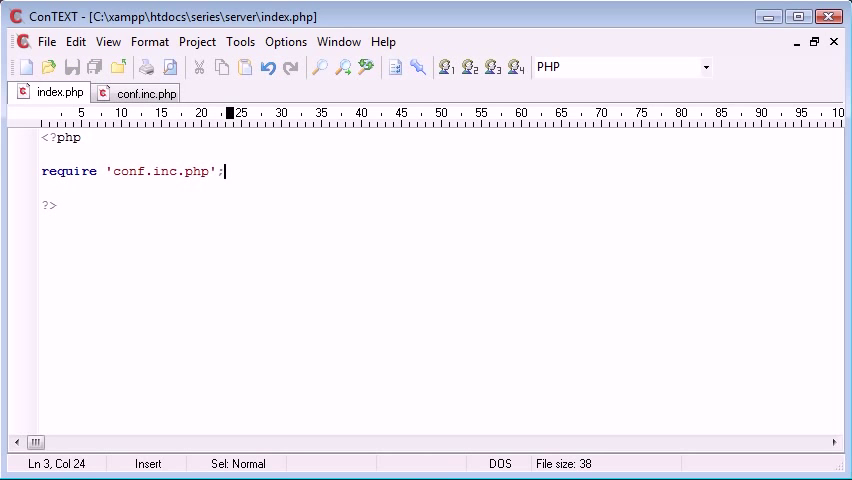
pyautogui.doubleClick(68, 171)
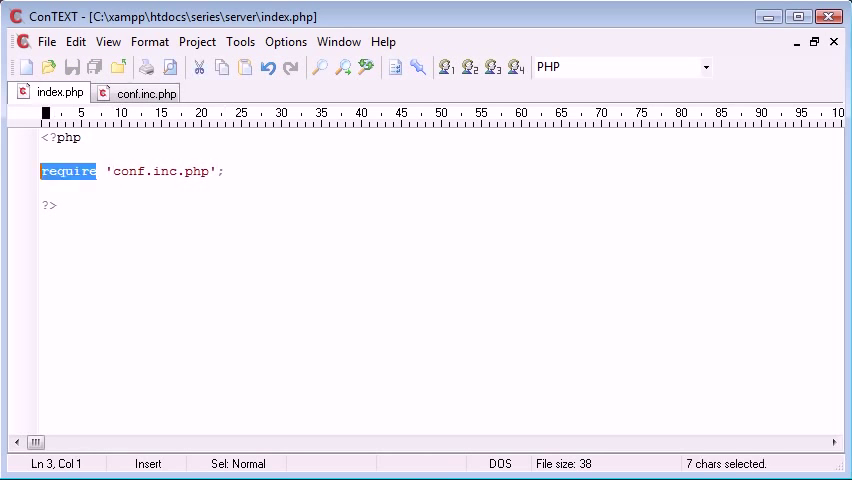
pyautogui.click(226, 171)
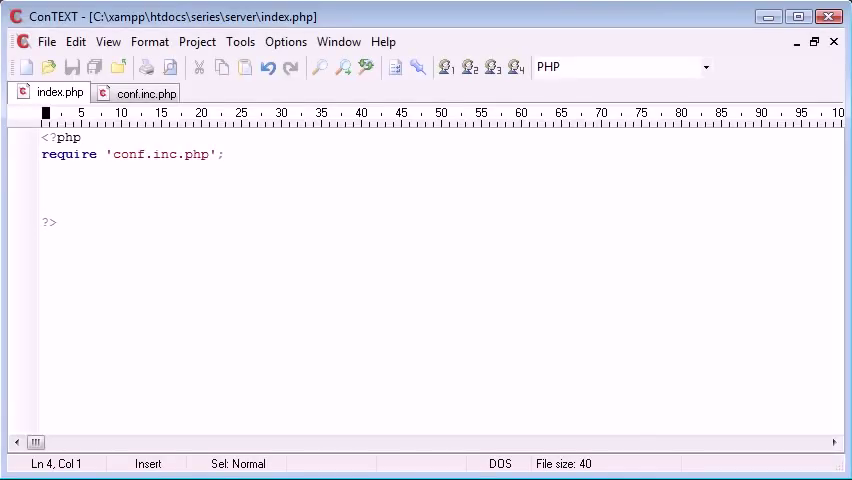
pyautogui.write('echo $i')
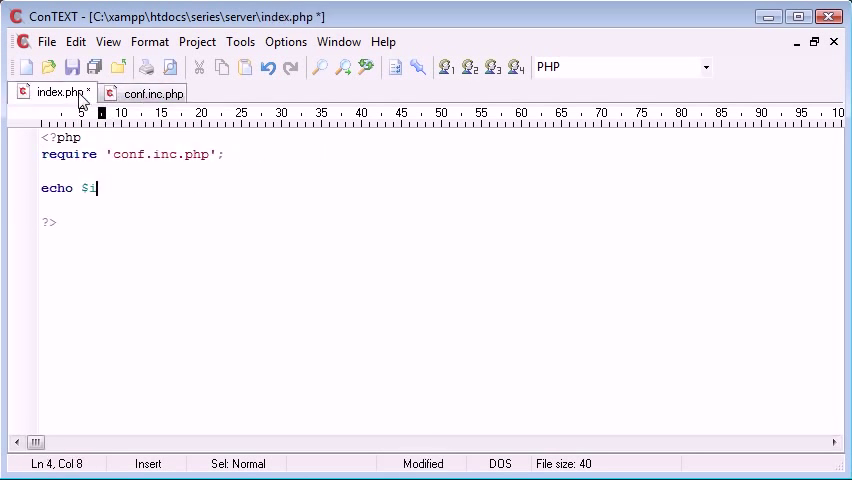
pyautogui.write('p_address;')
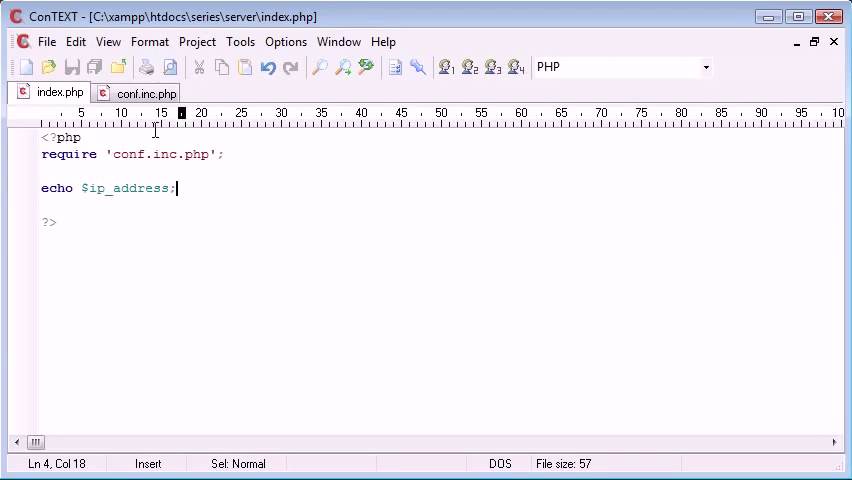
# In conf.inc.php, define $ip_blocked = array('127.0.0.1', '100.100.100.100'); and save.
pyautogui.click(147, 92)
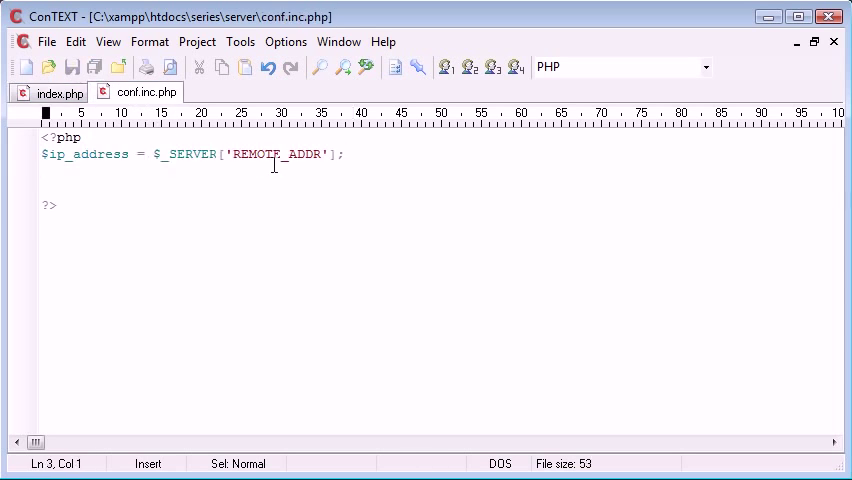
pyautogui.write('$ip')
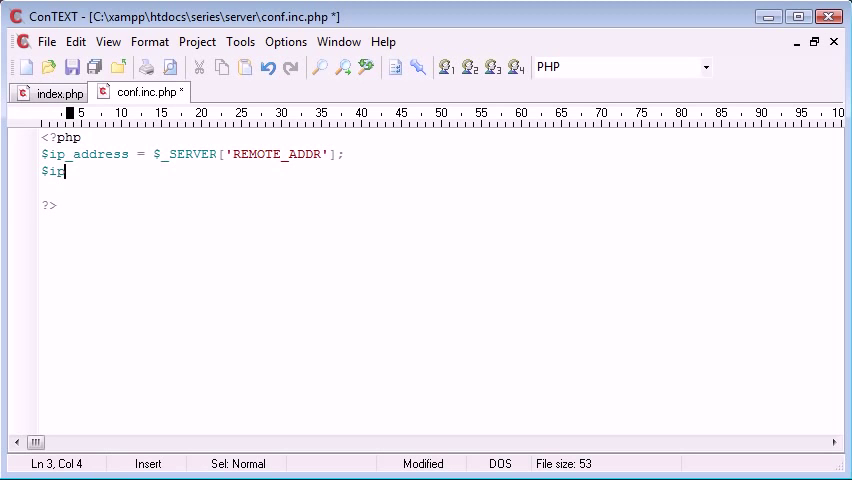
pyautogui.write('_blocked')
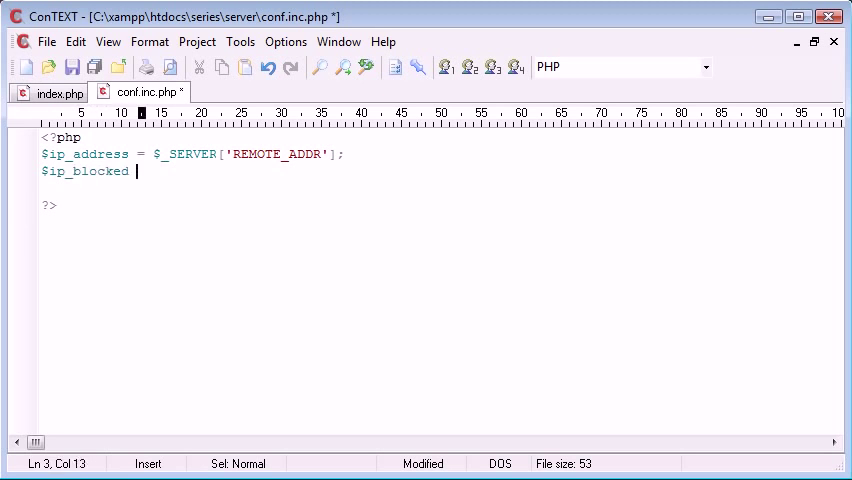
pyautogui.write('= array')
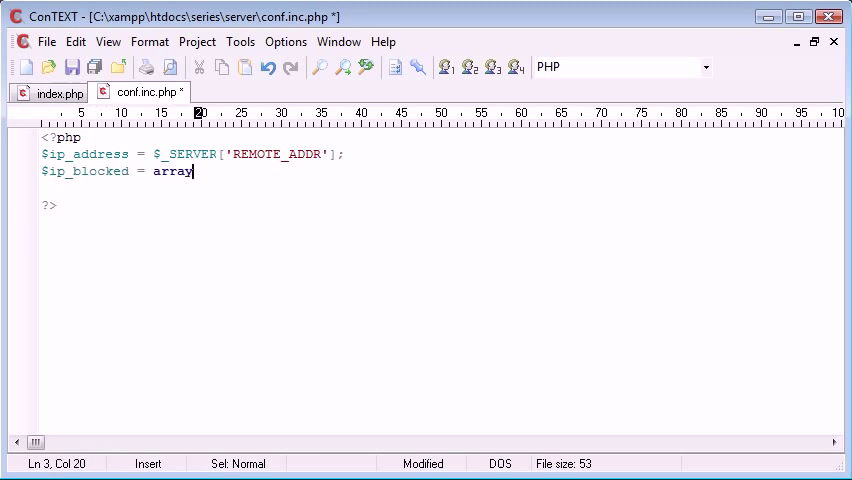
pyautogui.write("('');")
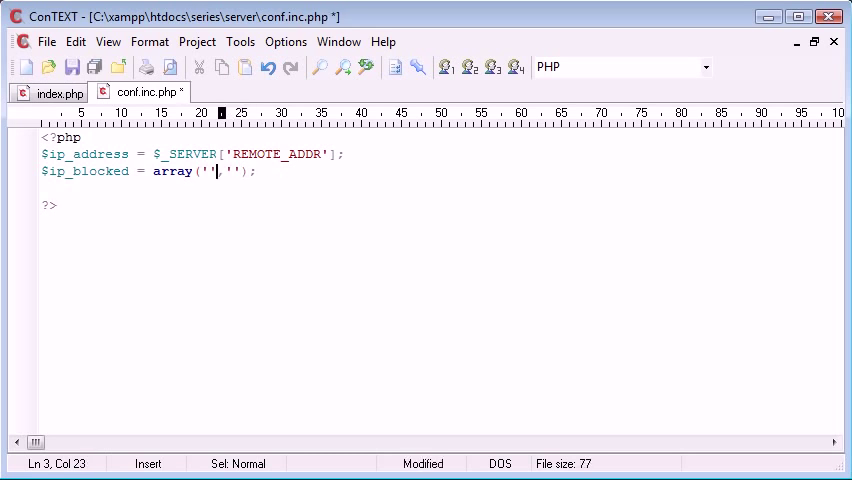
pyautogui.write('127.')
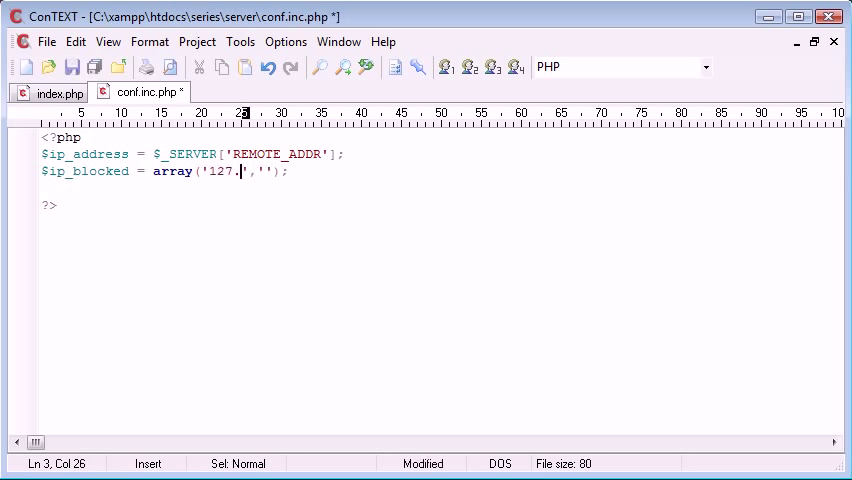
pyautogui.write('0.0.1')
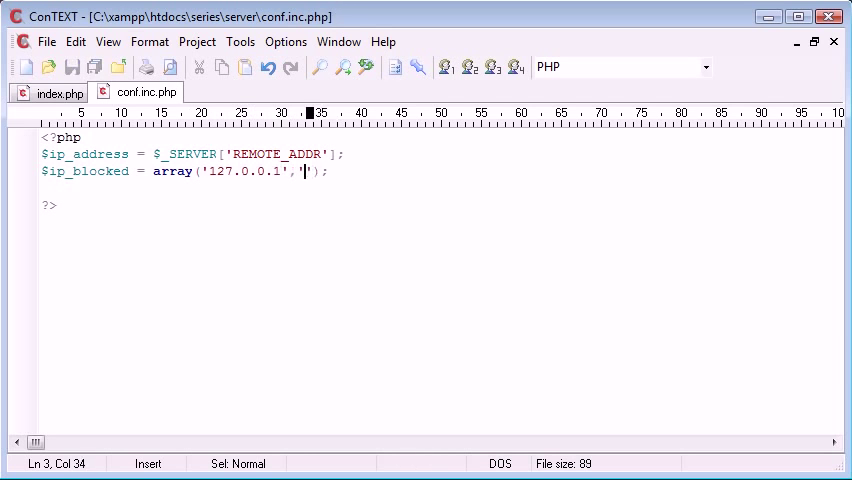
pyautogui.write('100.')
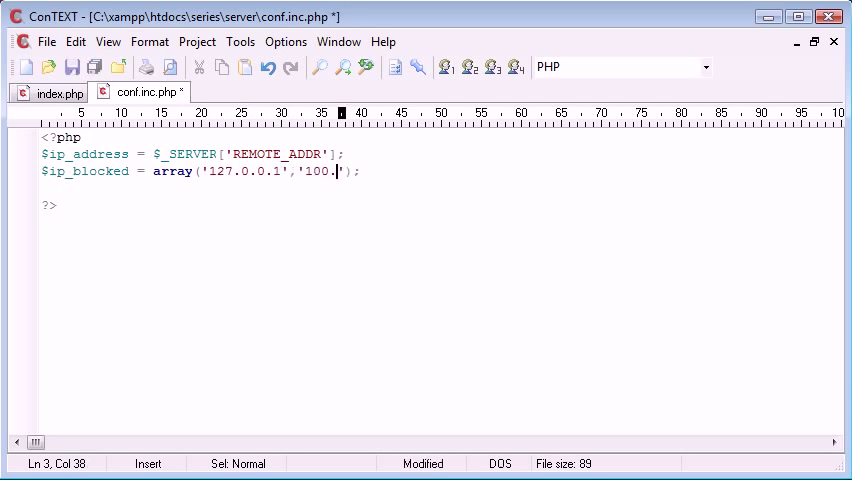
pyautogui.write('100.1001.0')
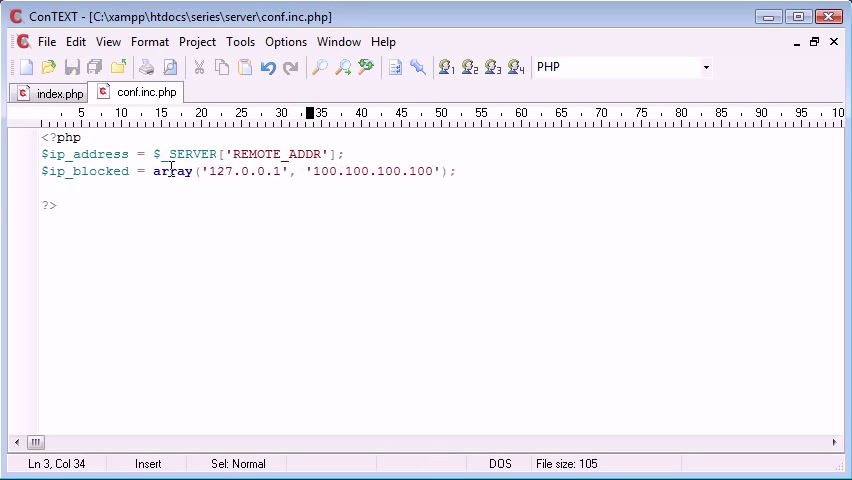
pyautogui.moveTo(115, 155)
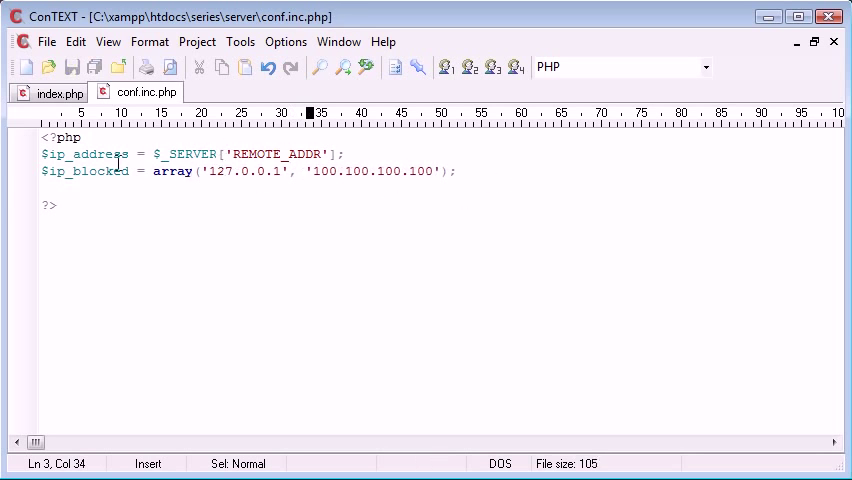
pyautogui.click(488, 170)
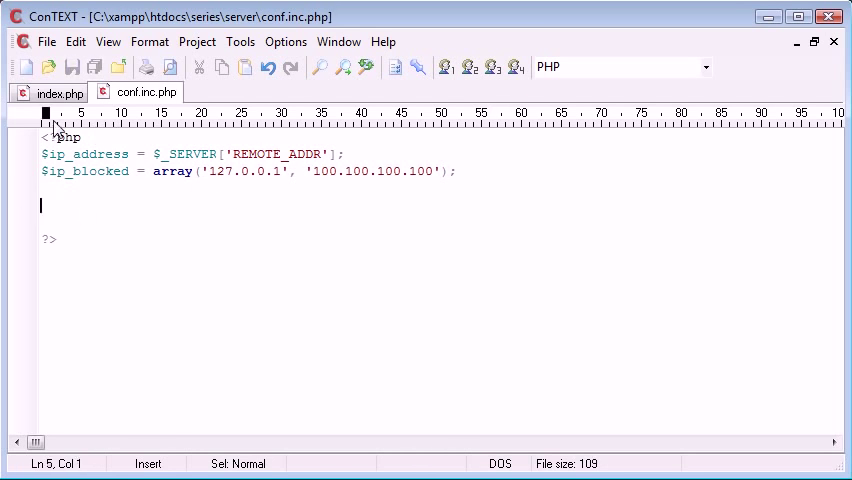
pyautogui.moveTo(59, 92)
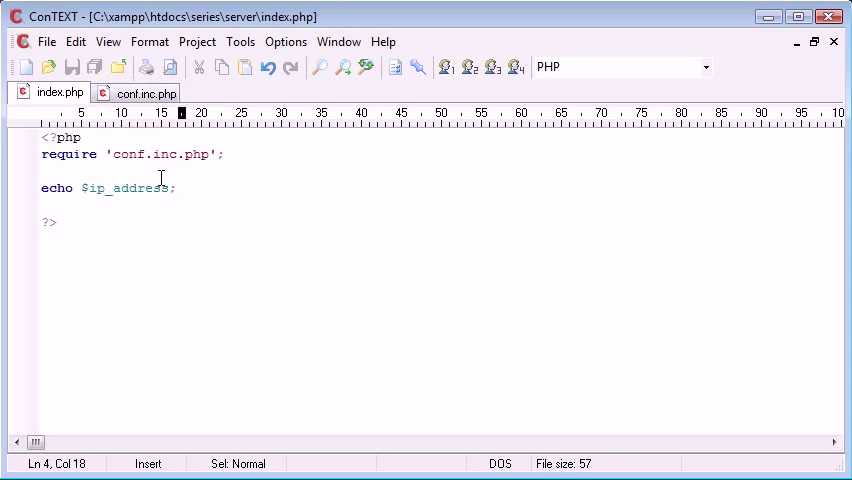
# Delete the echo $ip_address line from index.php.
pyautogui.tripleClick(100, 188)
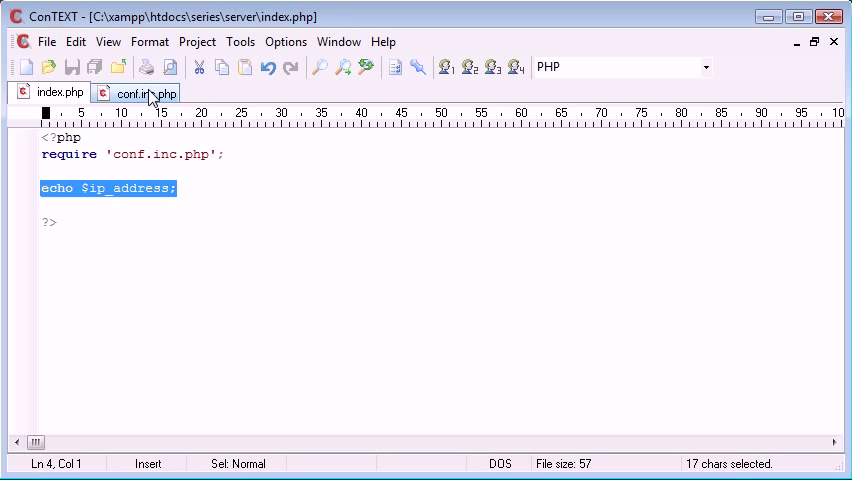
pyautogui.click(140, 92)
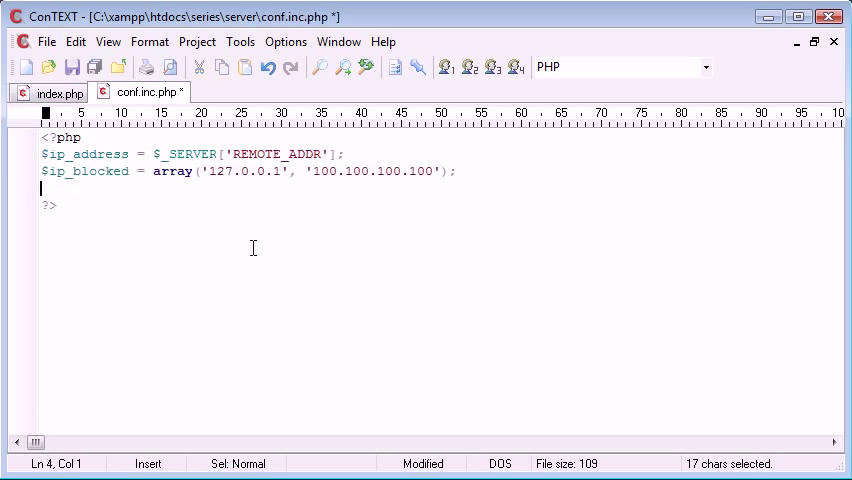
pyautogui.click(48, 92)
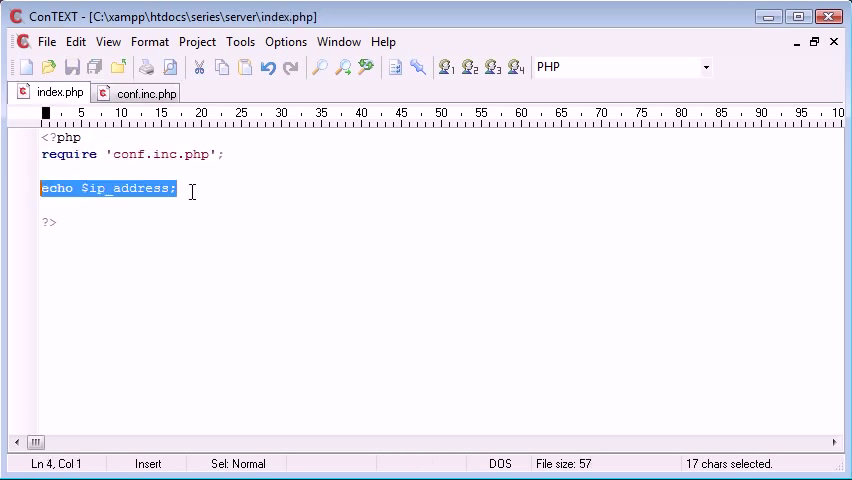
pyautogui.press('Delete')
pyautogui.write('<h1></h')
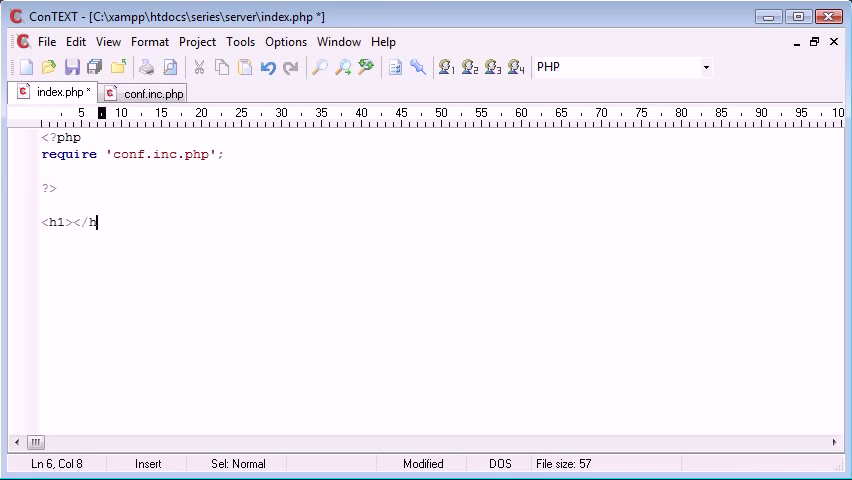
# Add a '<h1>Welcome!</h1>' heading after the PHP block and begin a foreach line.
pyautogui.write('We')
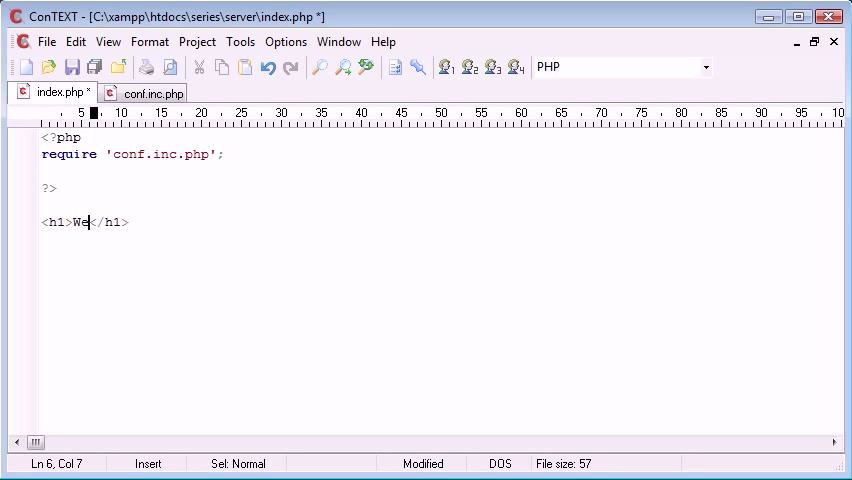
pyautogui.write('lcome!')
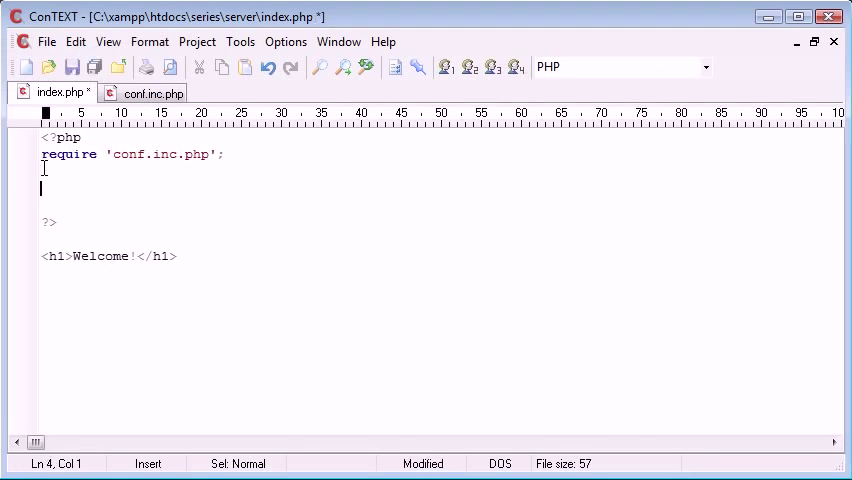
pyautogui.write('fore')
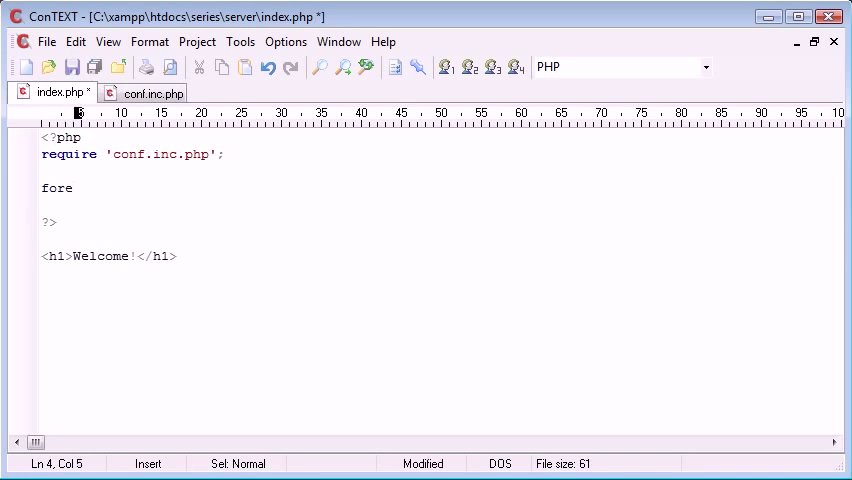
# Write an empty foreach ($ip_blocked as $ip) loop in index.php, checking names in conf.inc.php.
pyautogui.write('ach() {')
pyautogui.write('}')
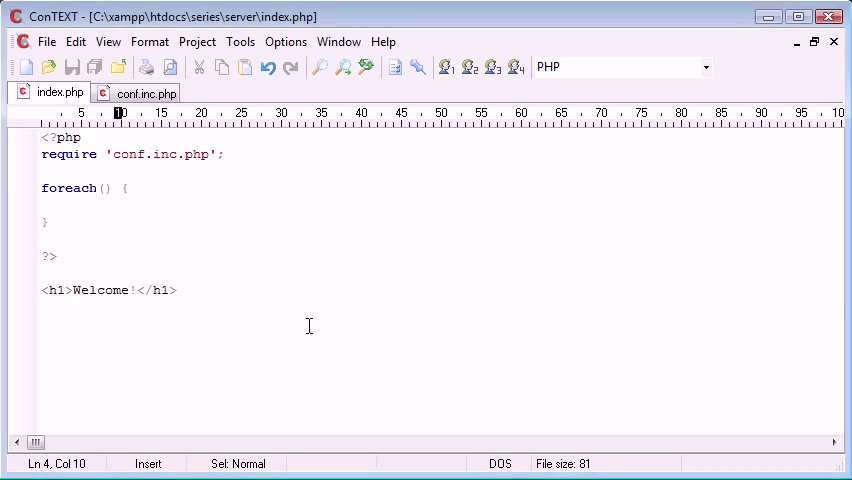
pyautogui.click(147, 92)
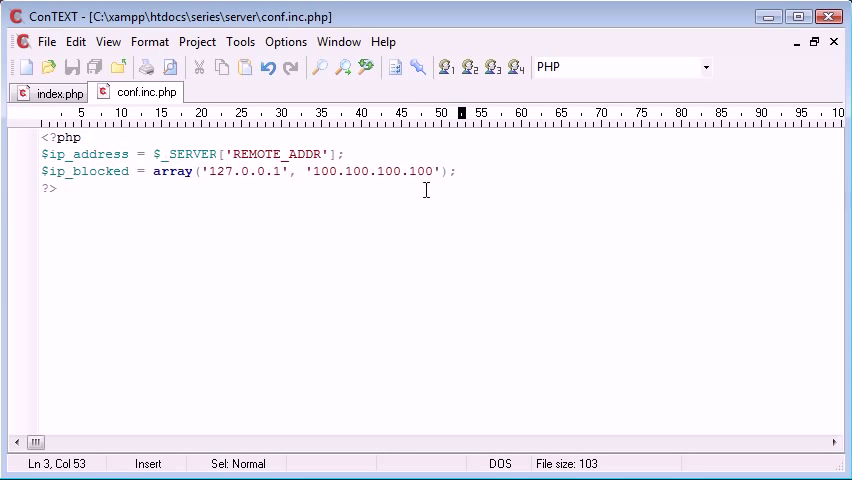
pyautogui.moveTo(457, 188)
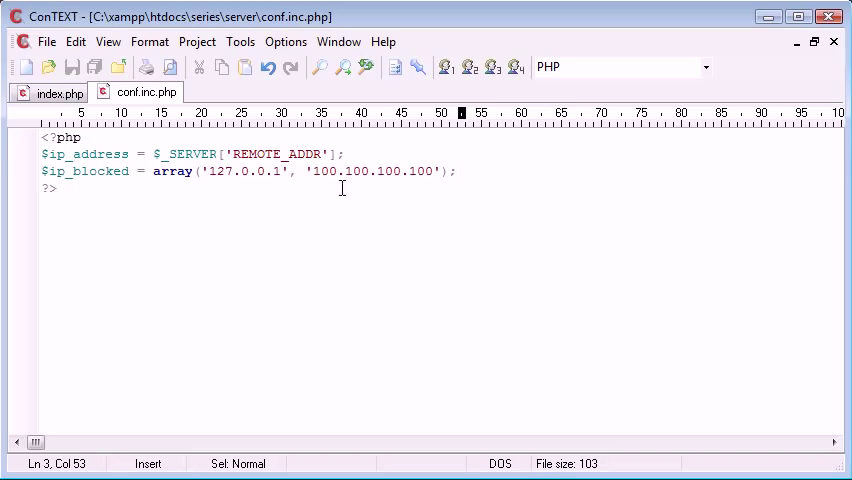
pyautogui.click(47, 92)
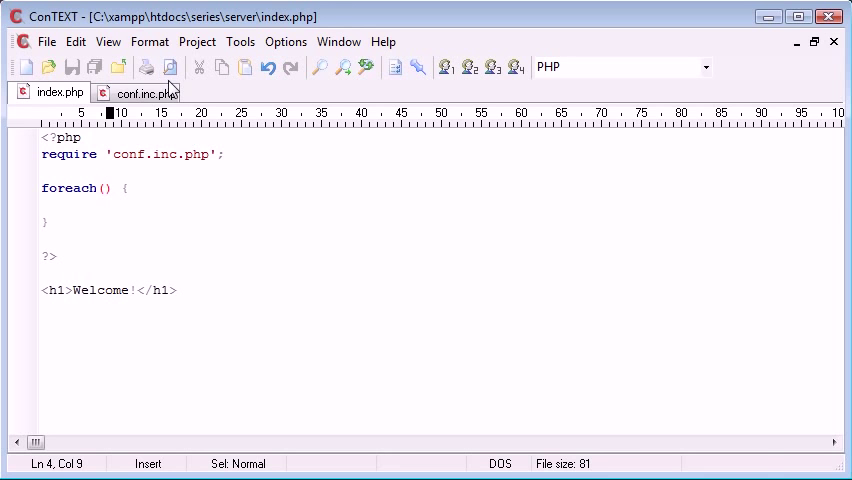
pyautogui.click(140, 92)
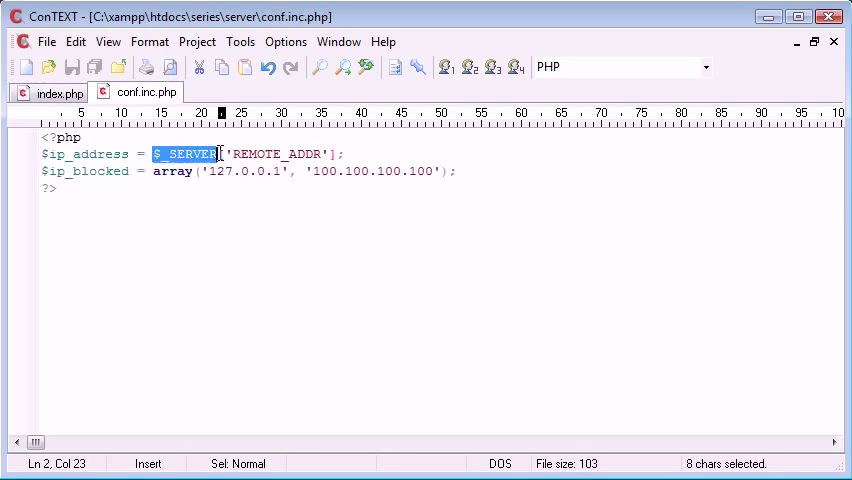
pyautogui.click(59, 92)
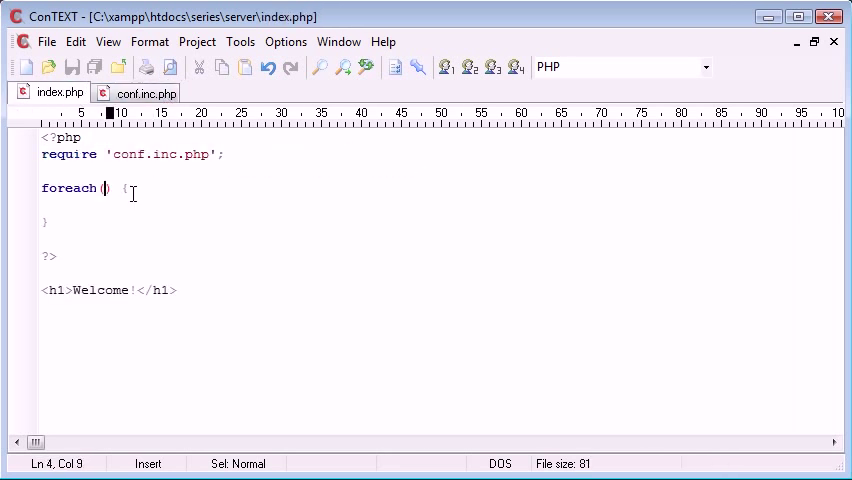
pyautogui.write('$')
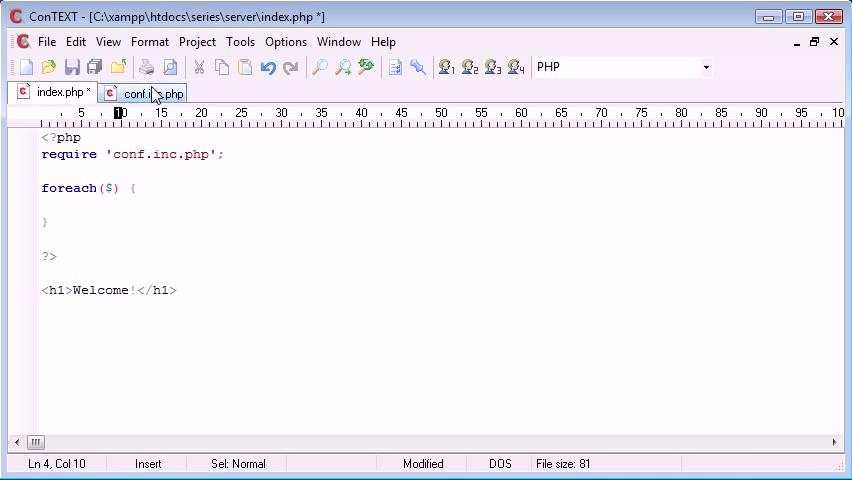
pyautogui.click(150, 92)
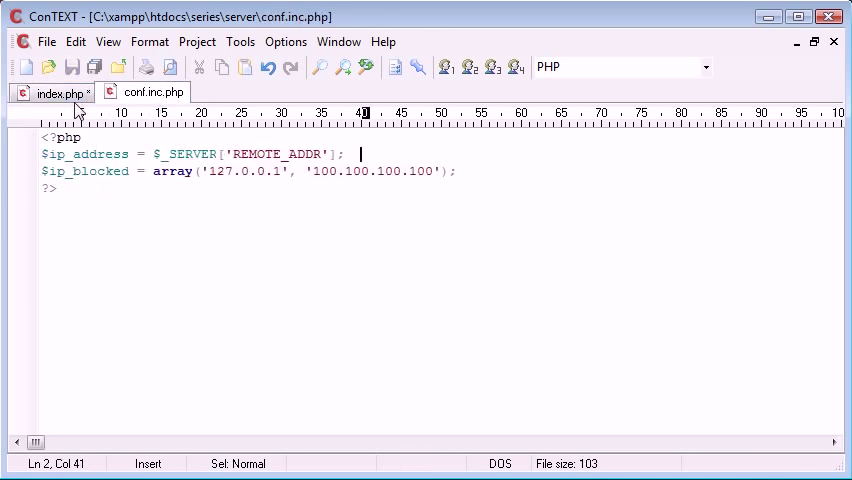
pyautogui.click(52, 92)
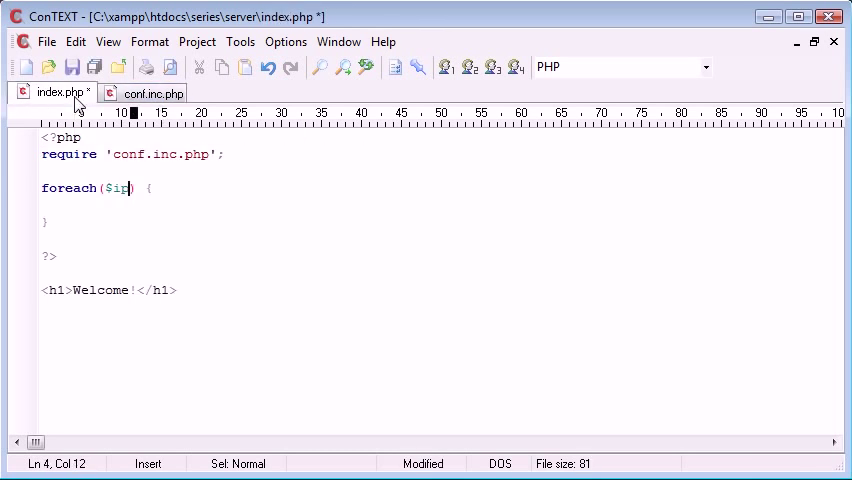
pyautogui.write('_blocked as')
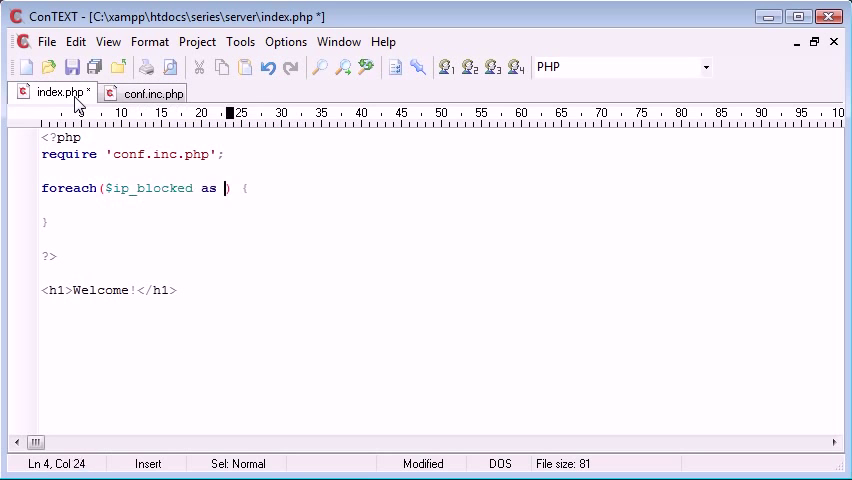
pyautogui.write('$ip')
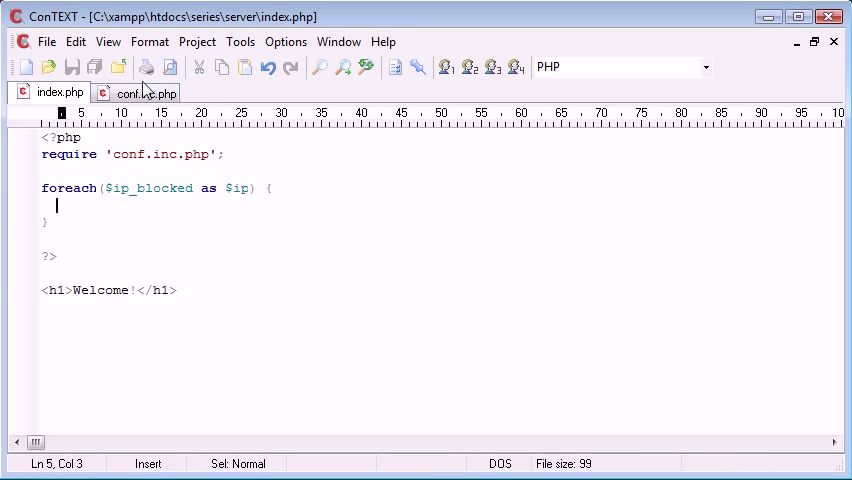
pyautogui.click(145, 92)
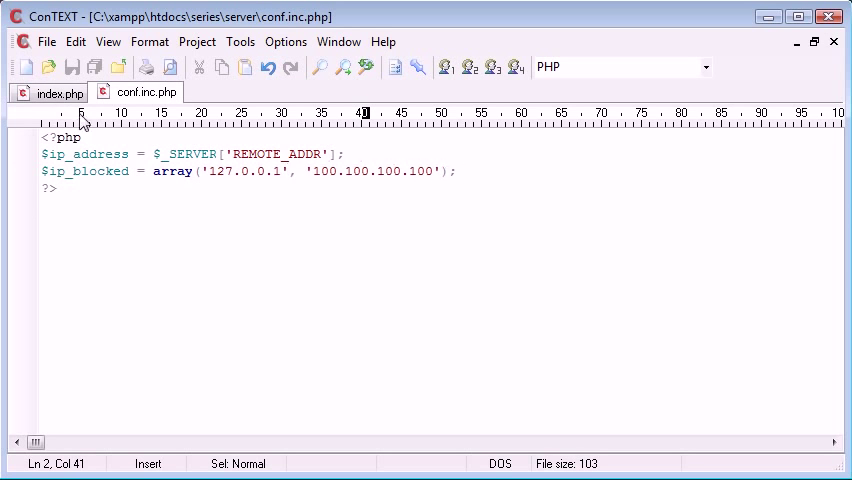
# Inside the loop in index.php, echo $ip followed by a '<br>' break.
pyautogui.click(56, 92)
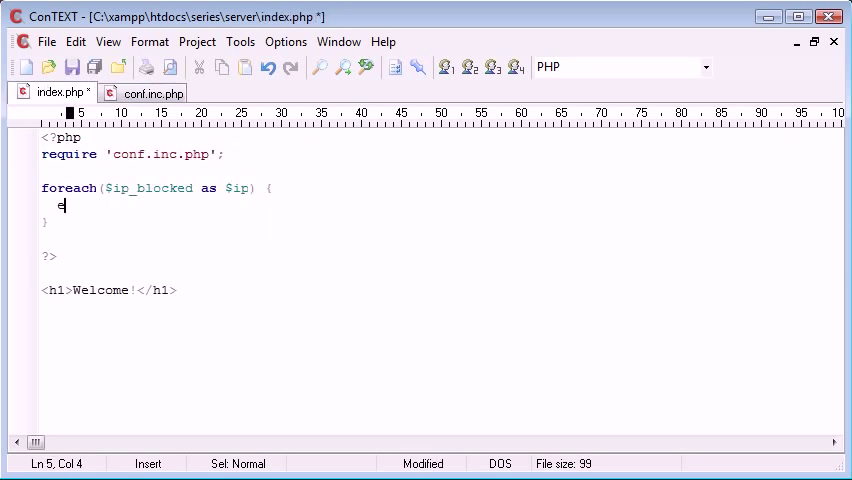
pyautogui.write("cho '';")
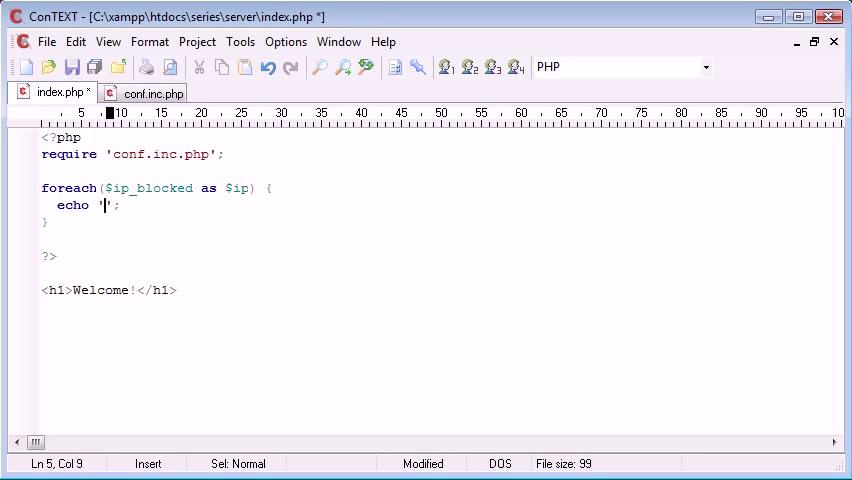
pyautogui.write('$<br>')
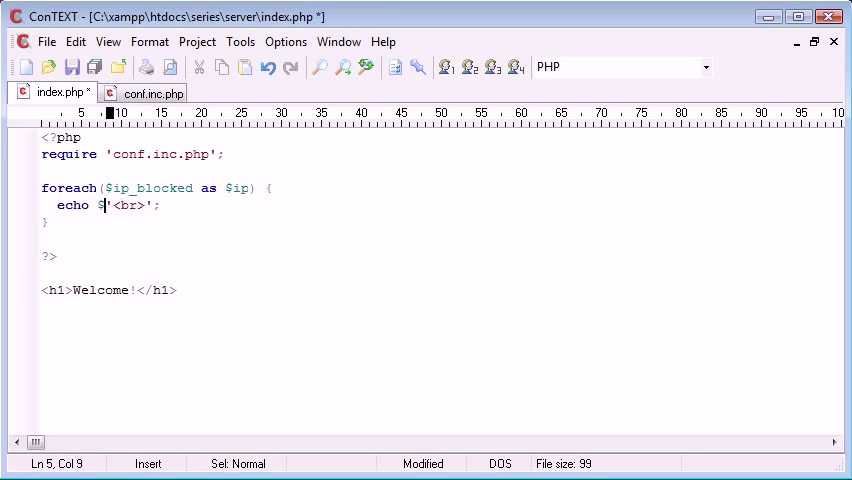
pyautogui.write('ip.')
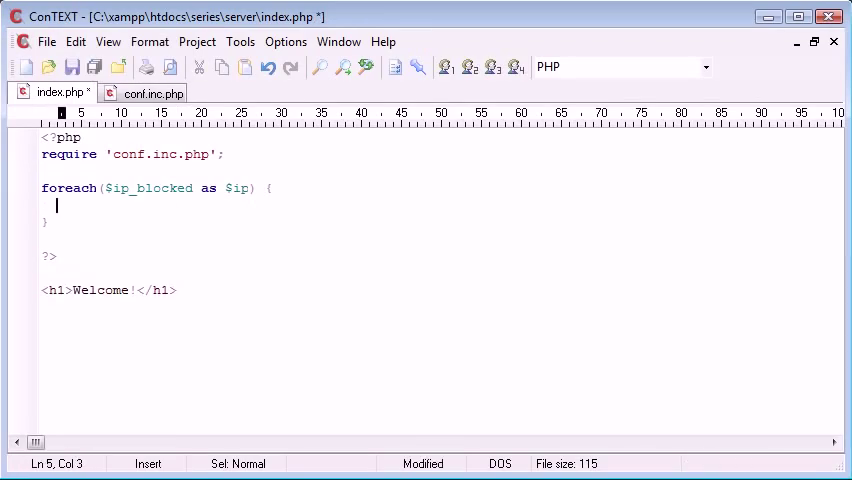
# Add an if ($ip==$ip_address) block calling die(), verifying the variable name in conf.inc.php.
pyautogui.write('if ()')
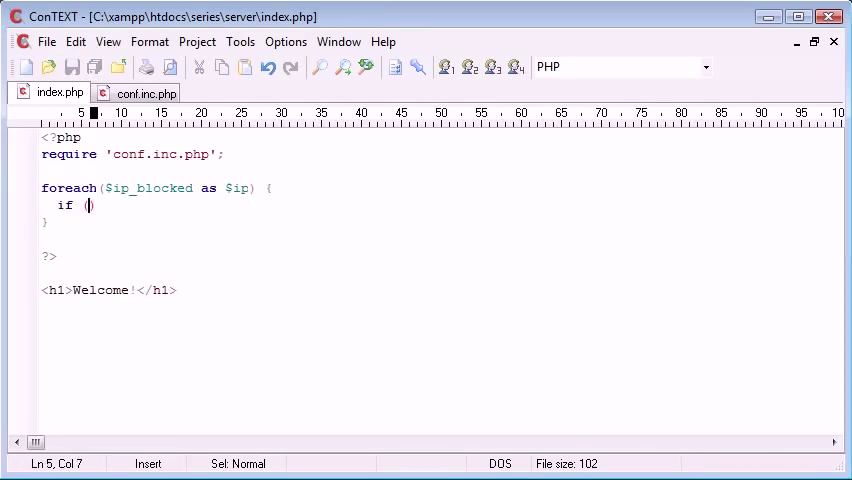
pyautogui.write('$ip==')
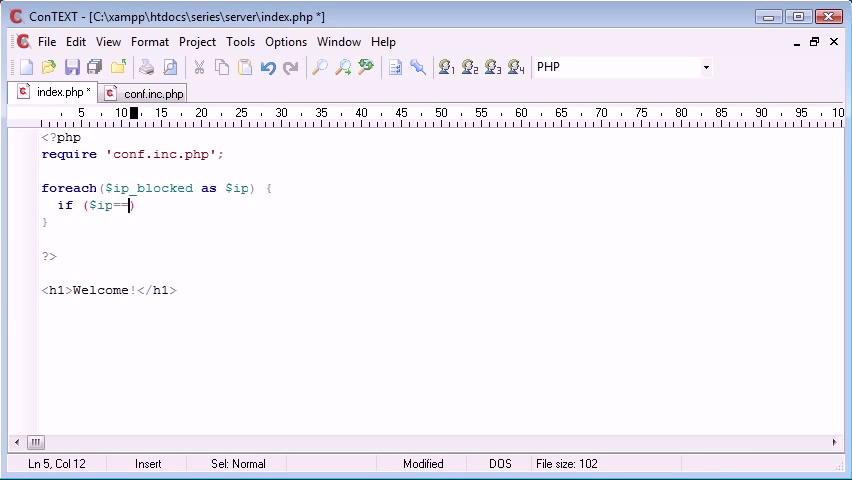
pyautogui.click(147, 92)
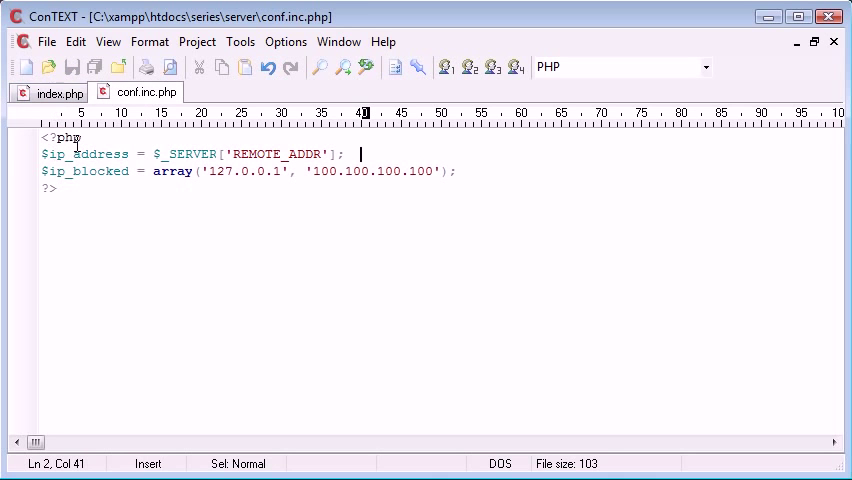
pyautogui.click(58, 92)
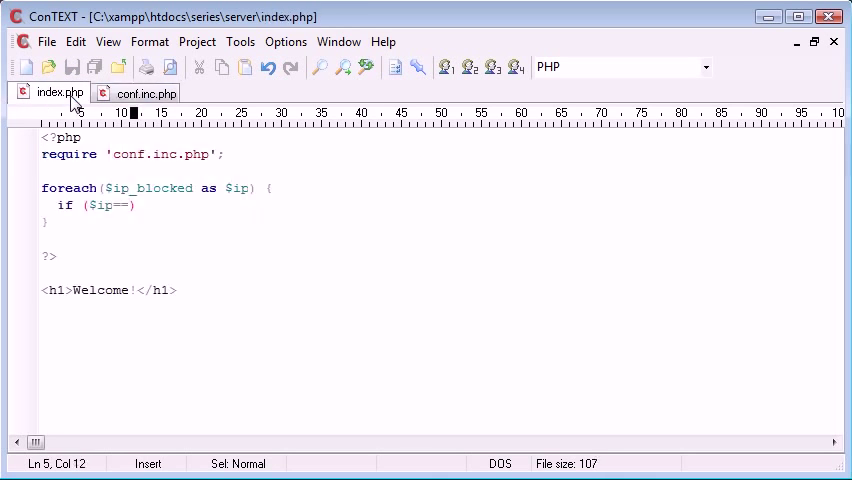
pyautogui.write('$ip_address')
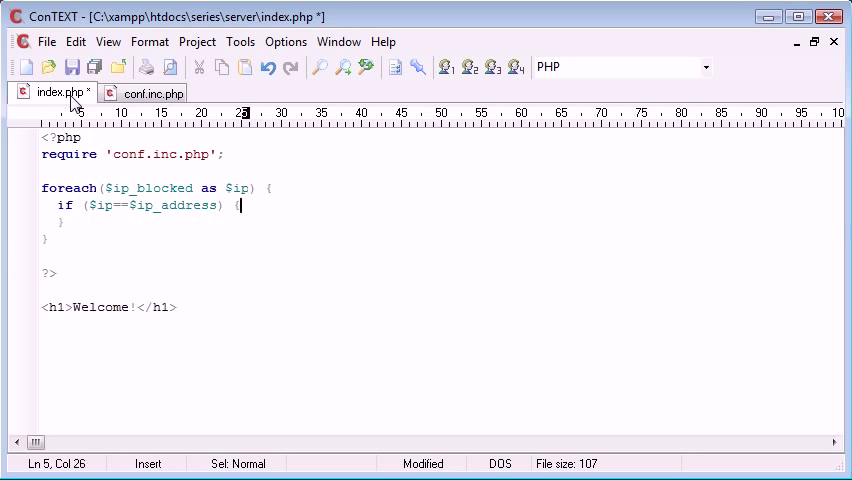
pyautogui.write('die')
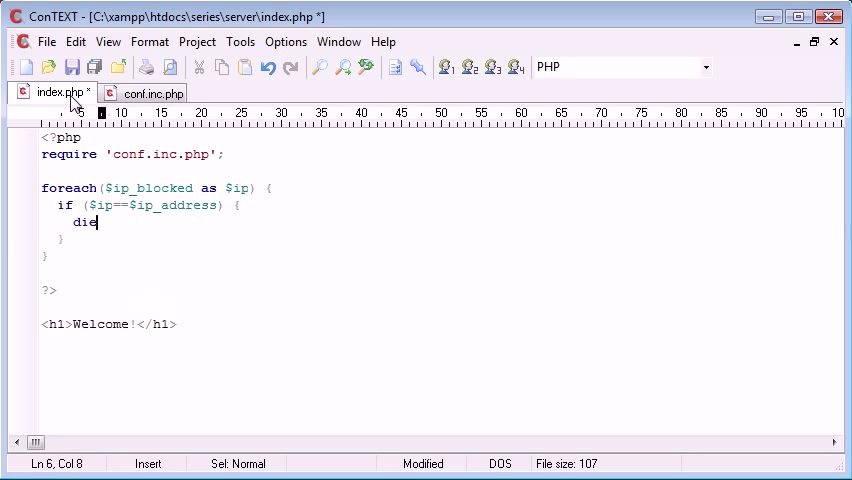
pyautogui.write("('')")
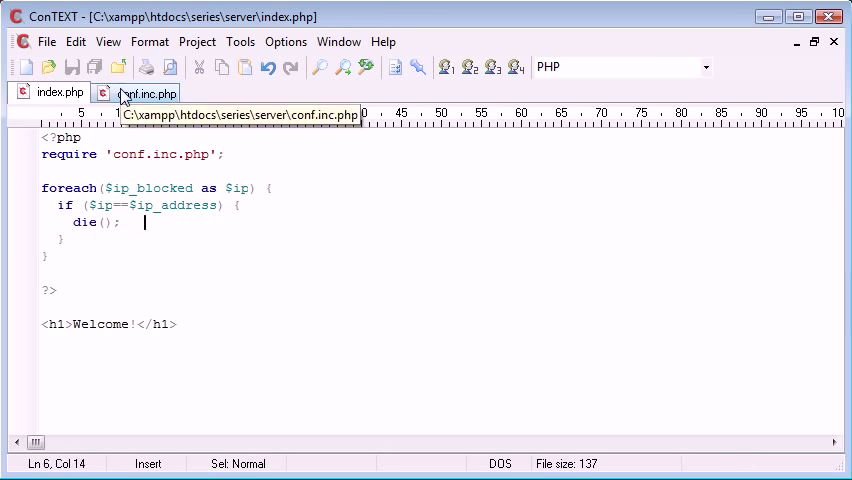
# Make die() output 'Your IP address, '.$ip_address.' has been blocked.' in index.php.
pyautogui.click(146, 92)
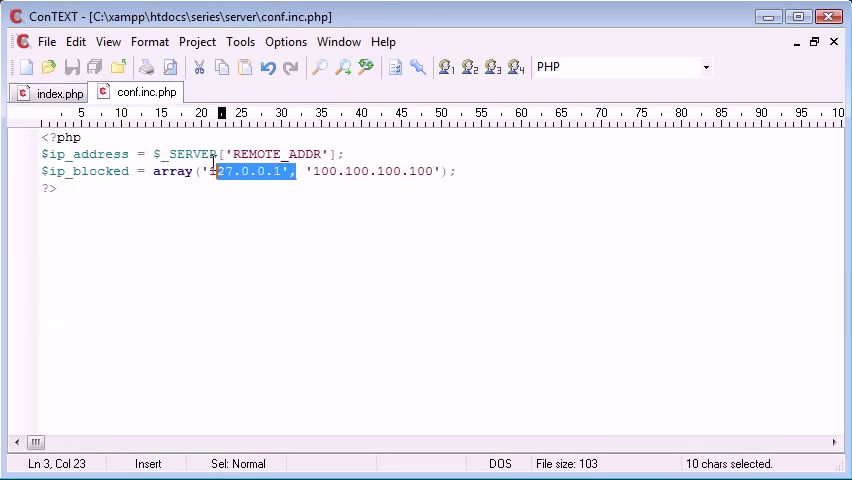
pyautogui.press('Delete')
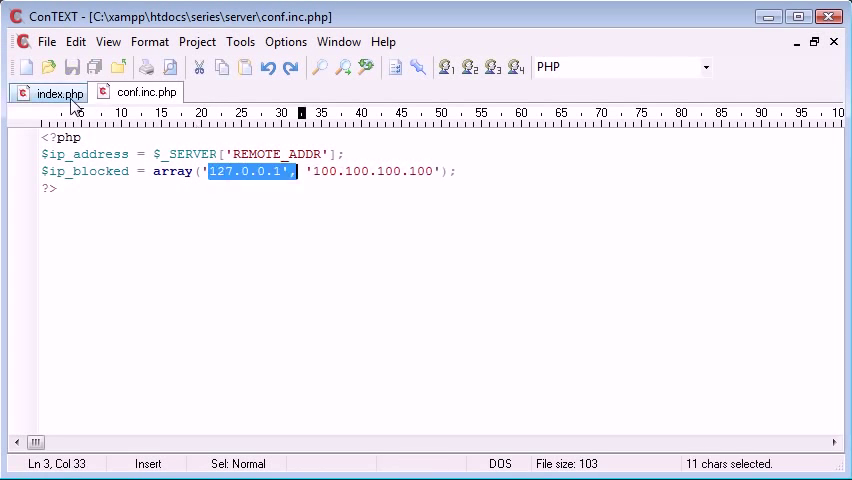
pyautogui.click(58, 92)
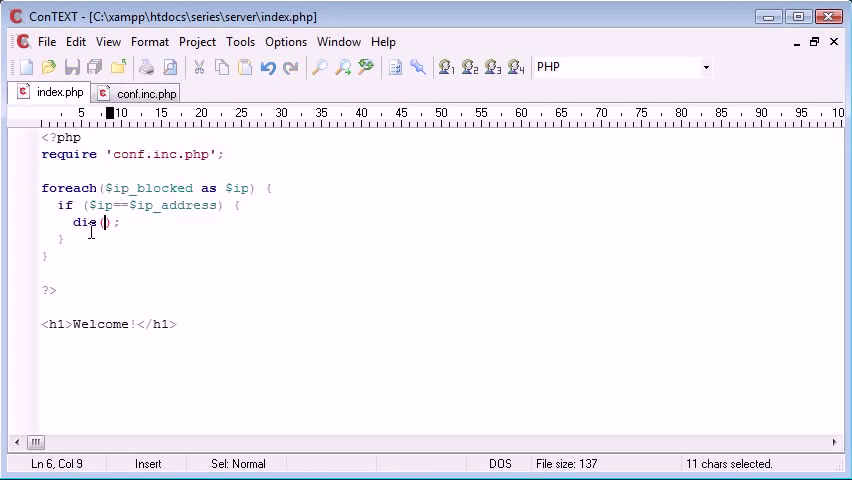
pyautogui.write("'Your '")
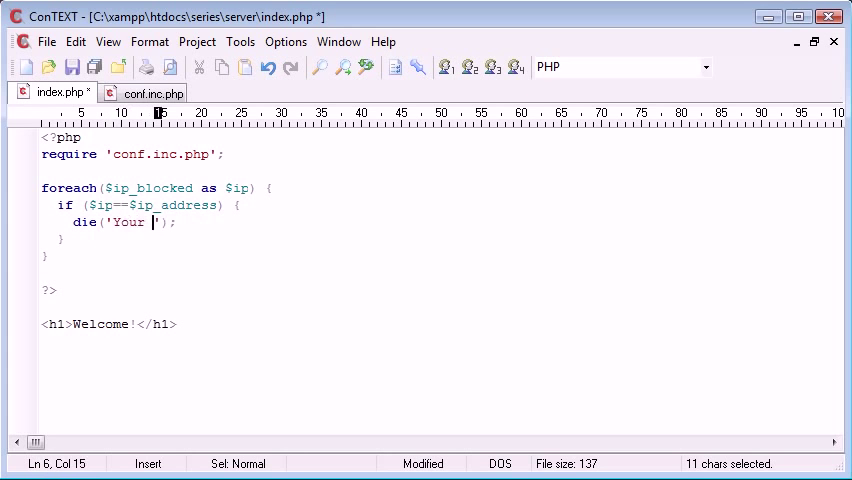
pyautogui.write('IP address,')
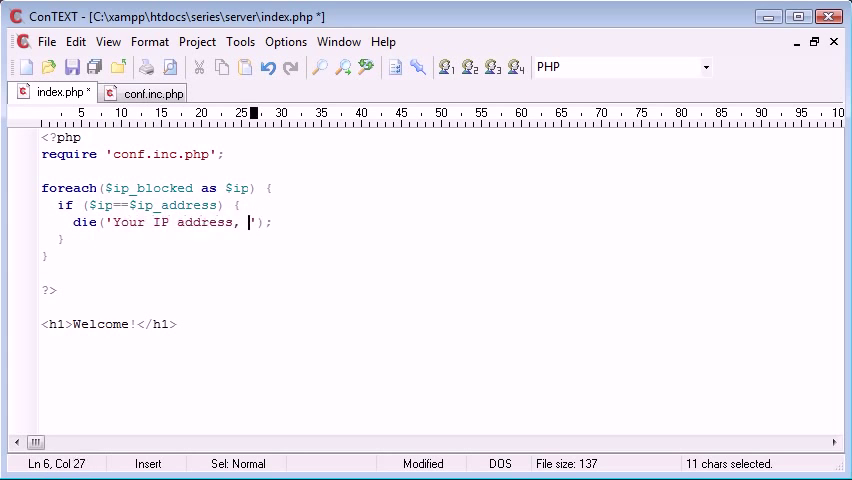
pyautogui.write(".$ip_address.' has be")
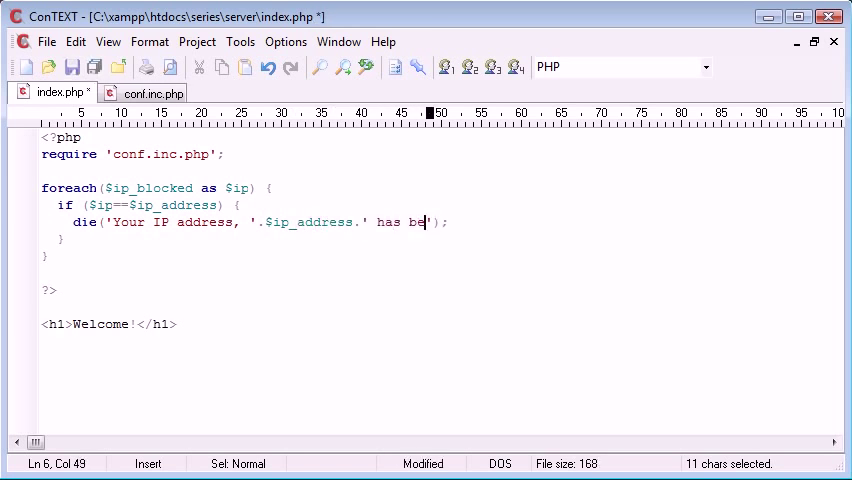
pyautogui.write('en blocked.')
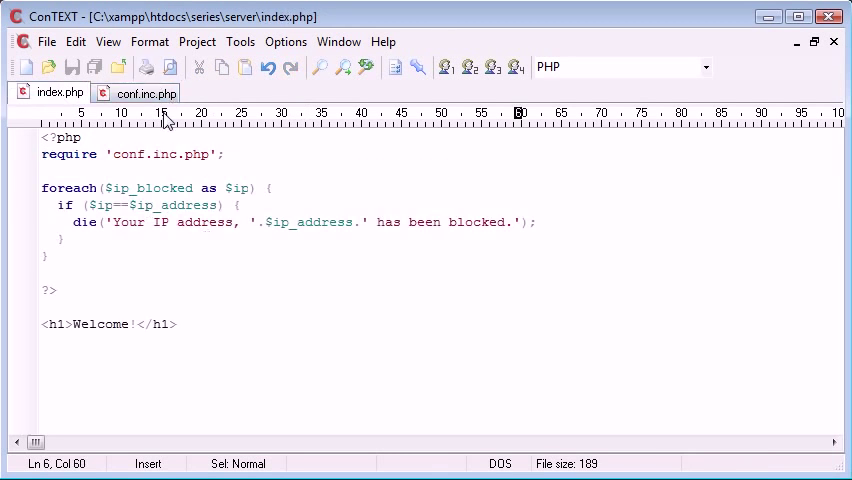
# Return to conf.inc.php and place the cursor at the end of the $ip_address line.
pyautogui.click(145, 92)
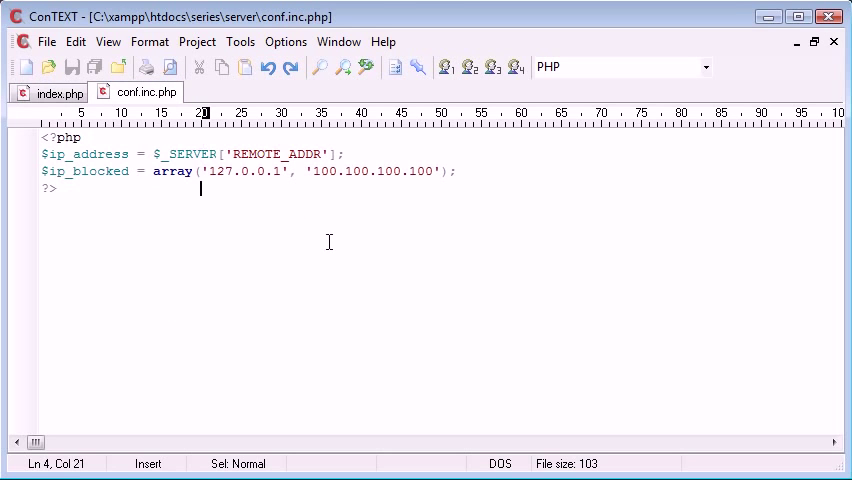
pyautogui.moveTo(152, 153); pyautogui.dragTo(330, 153)
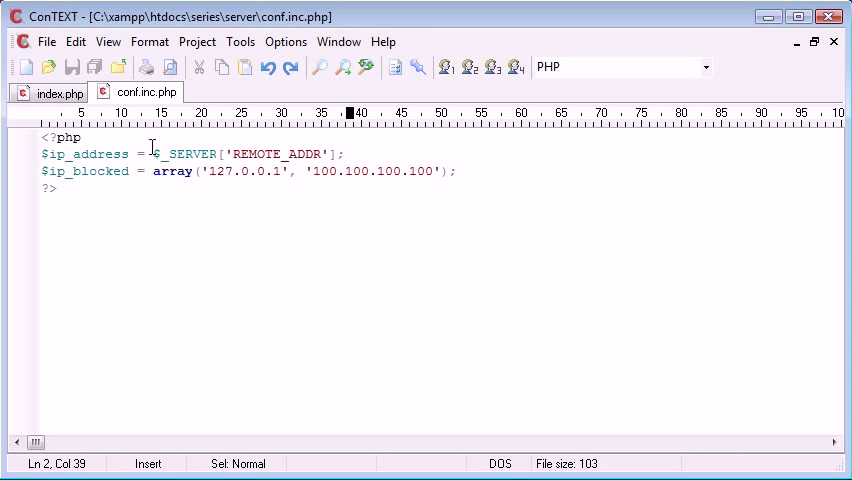
pyautogui.click(349, 153)
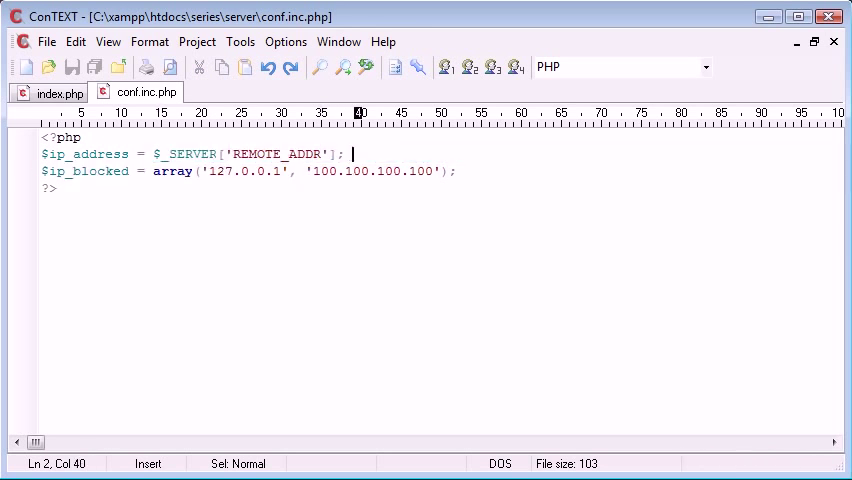